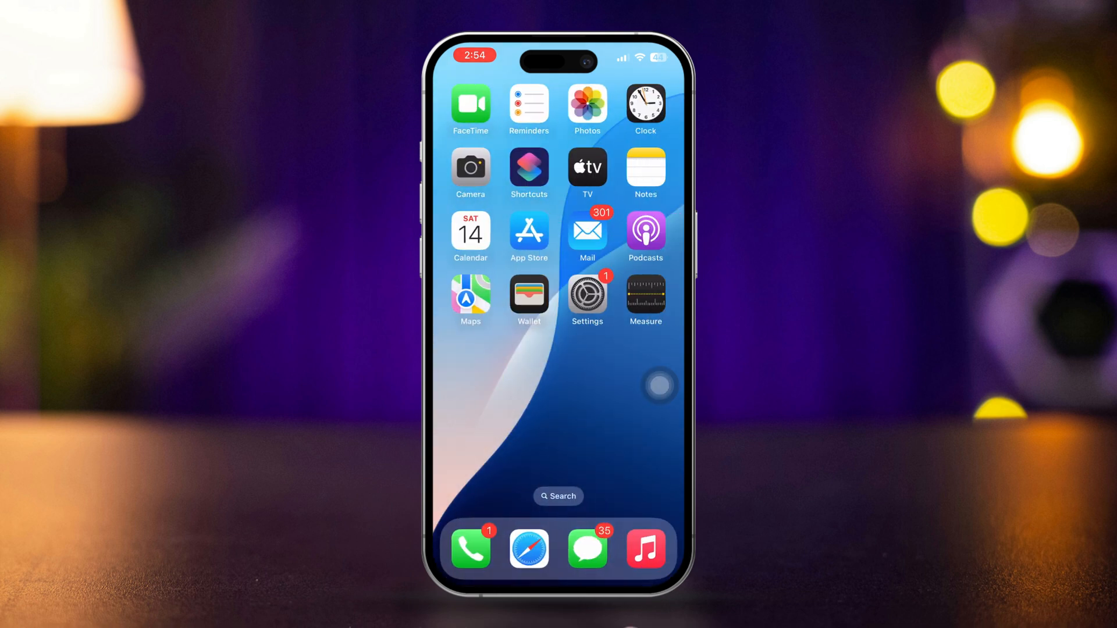
- Switch off the Content & Privacy Restrictions toggle under Screen Time
left_click(586, 292)
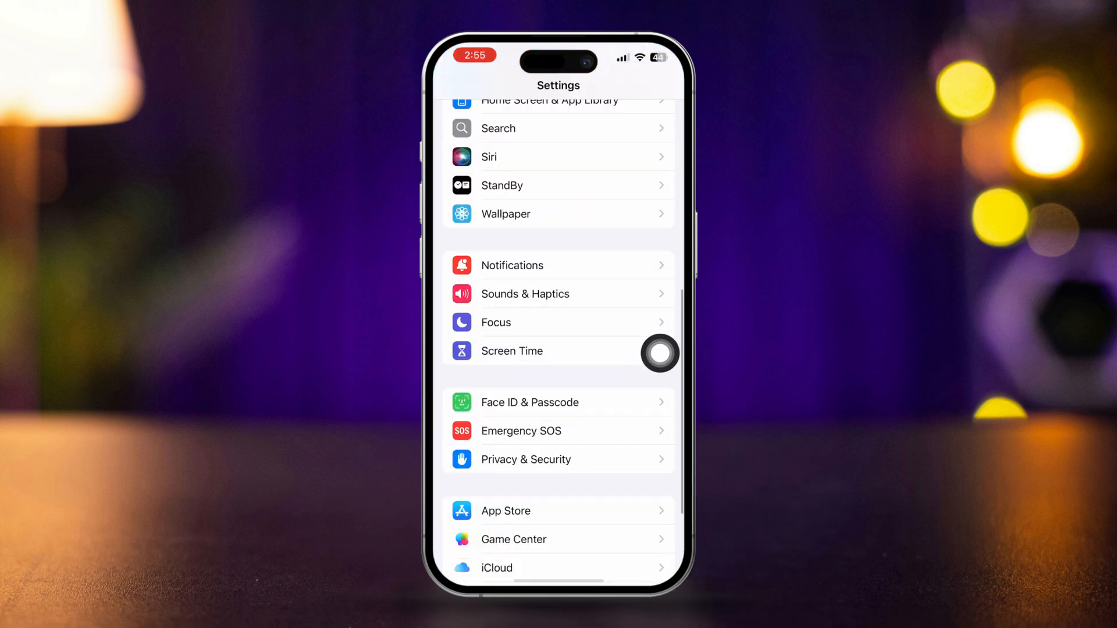
left_click(512, 350)
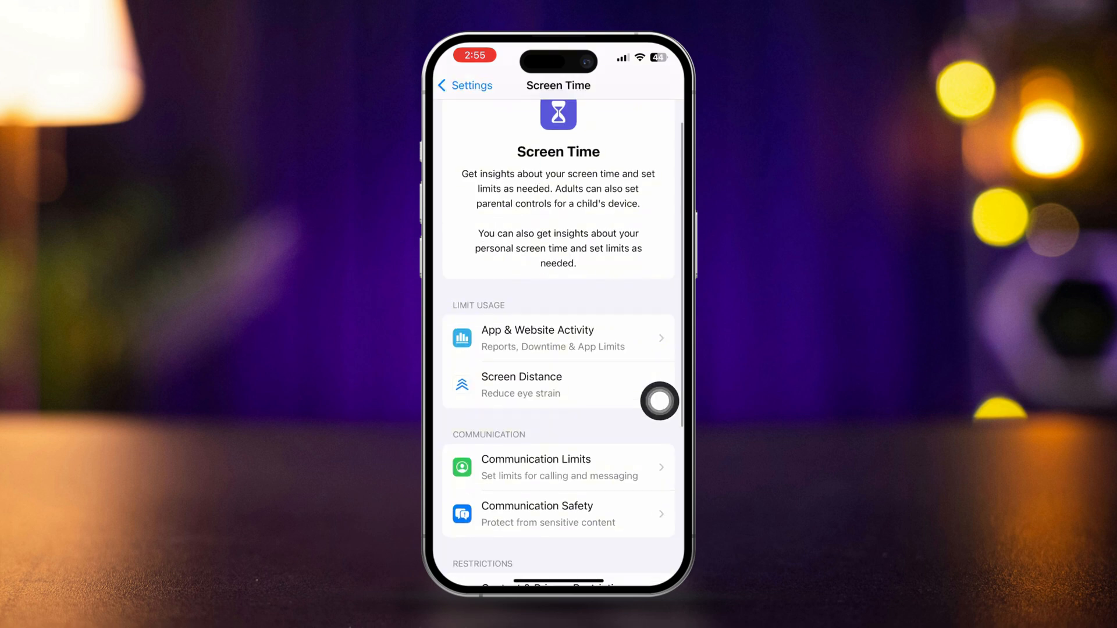
scroll("down", 3)
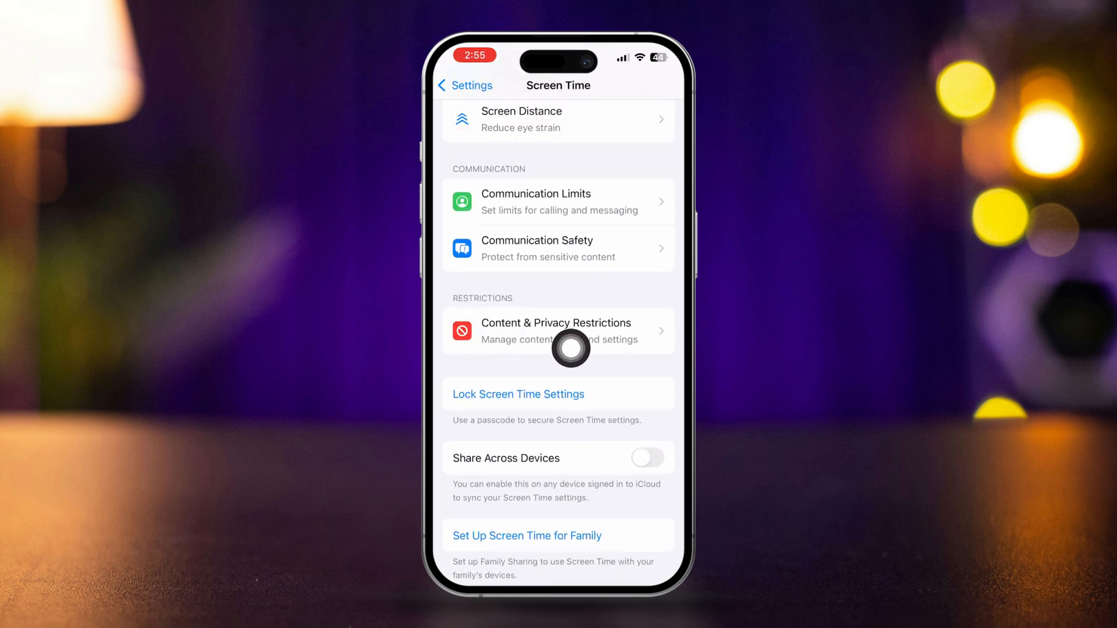
left_click(556, 330)
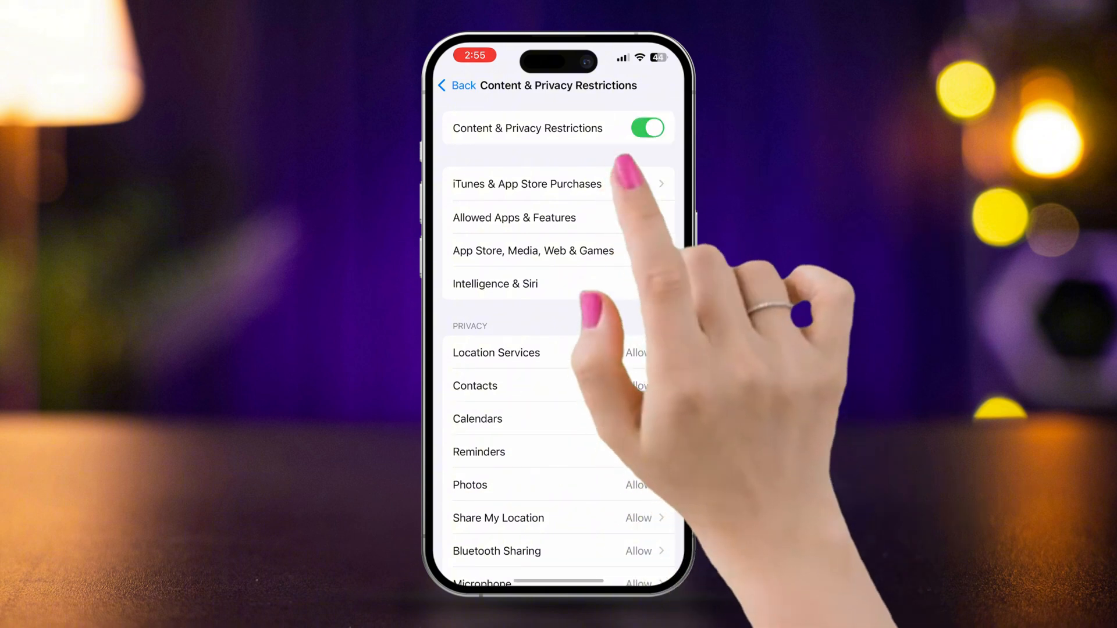
left_click(647, 128)
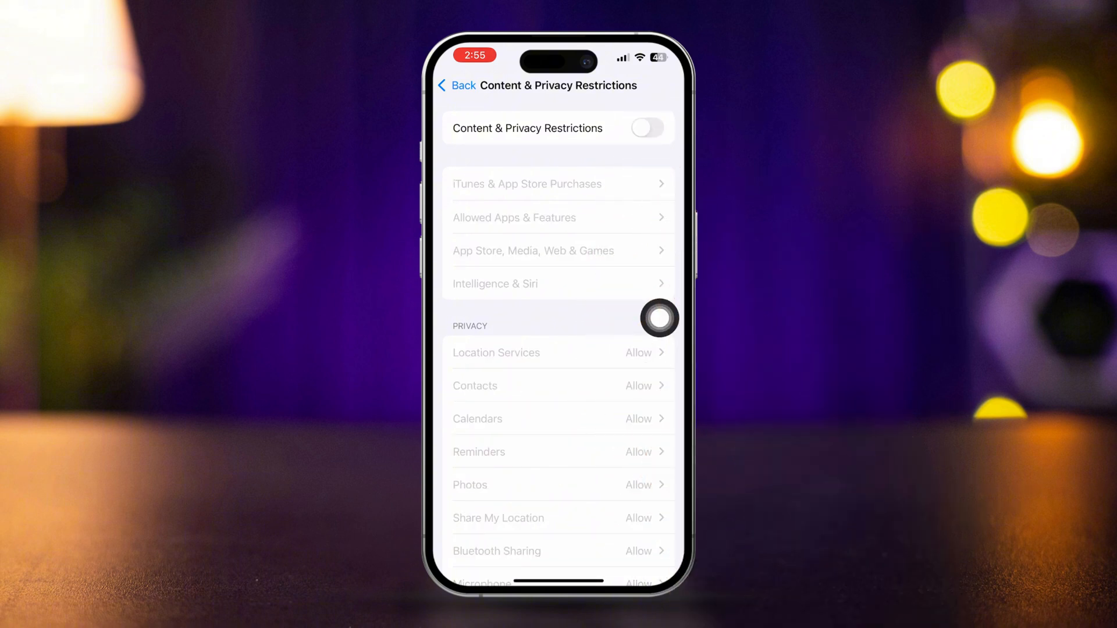
left_click(643, 128)
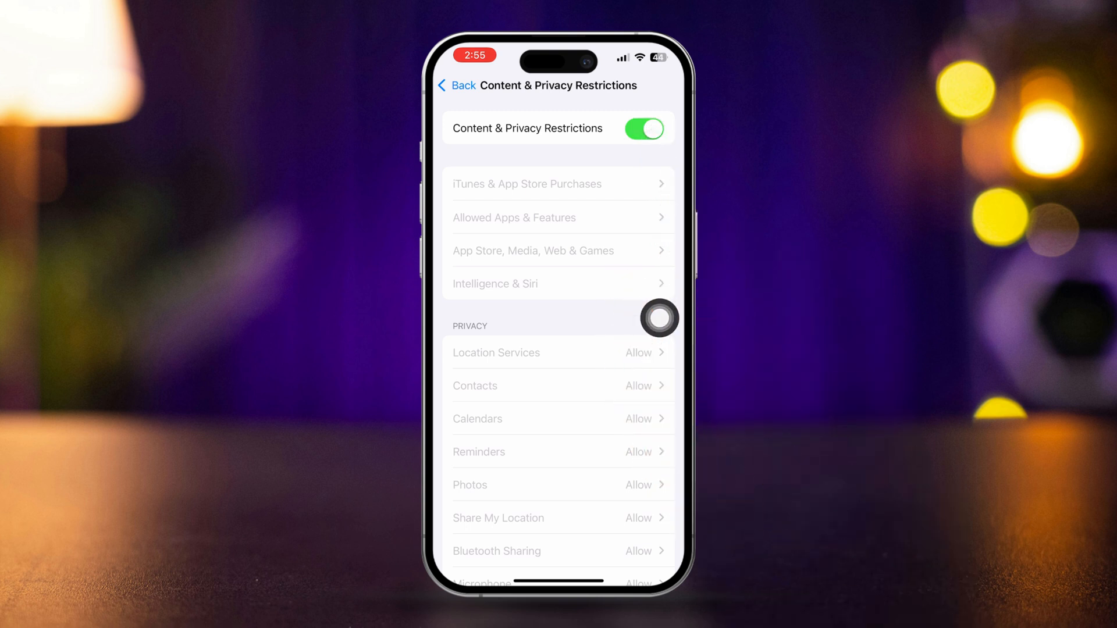
left_click(643, 129)
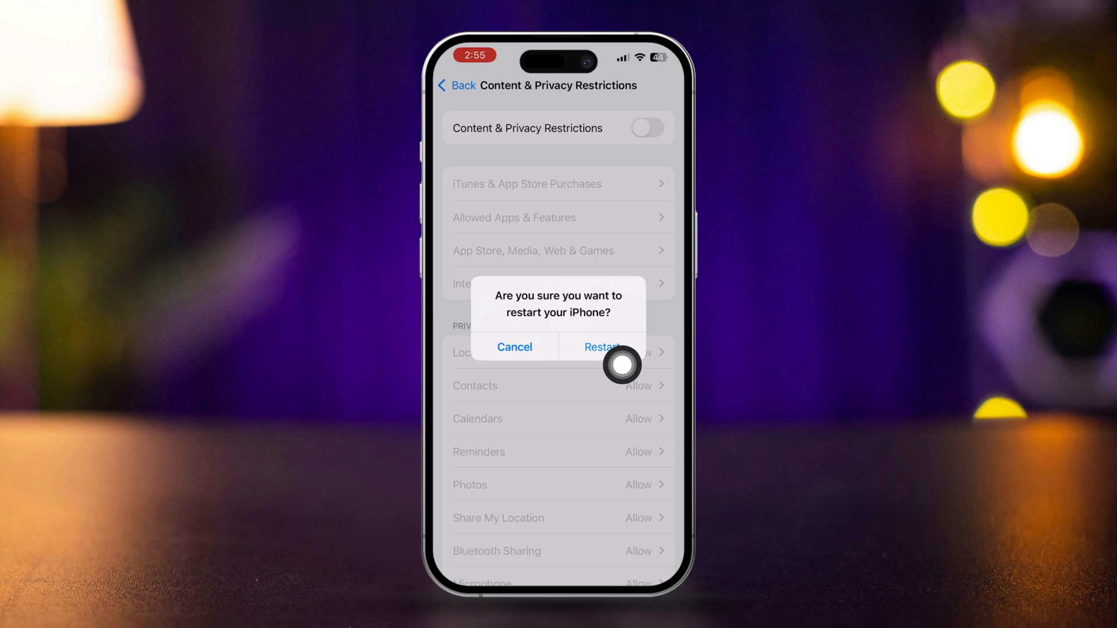
- Restart the iPhone, check Software Update showing iOS 18.2, and return home
left_click(602, 347)
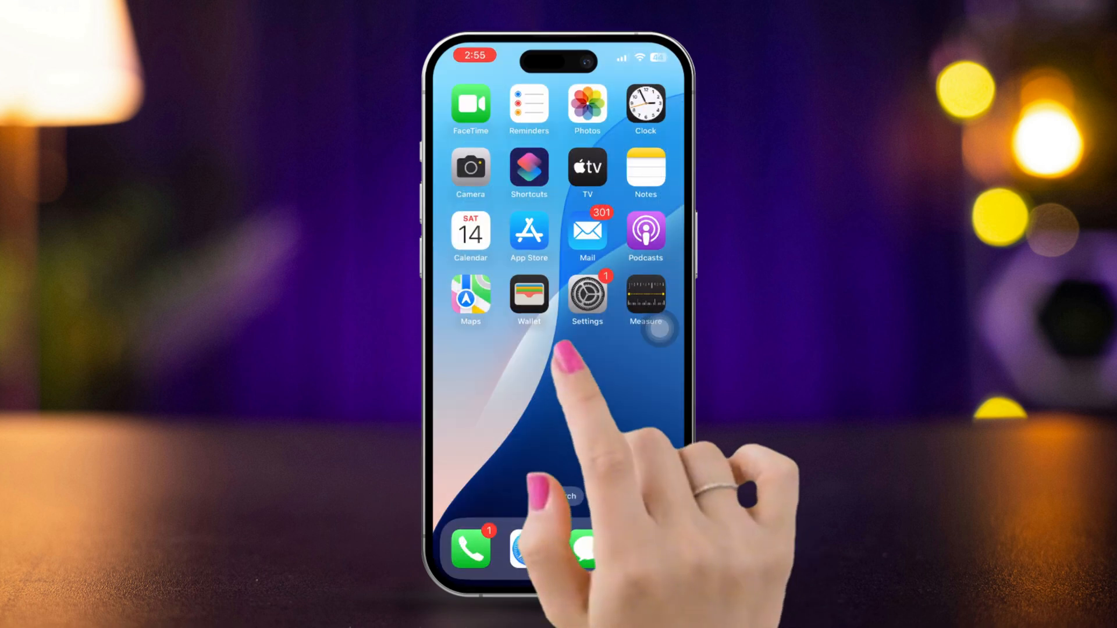
left_click(587, 293)
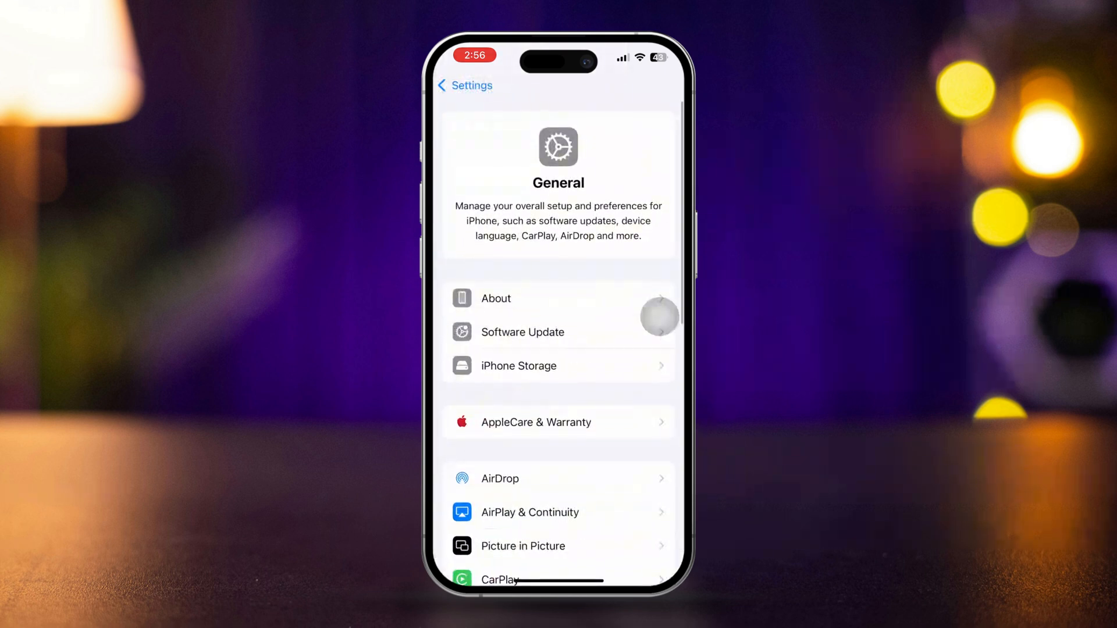
left_click(522, 332)
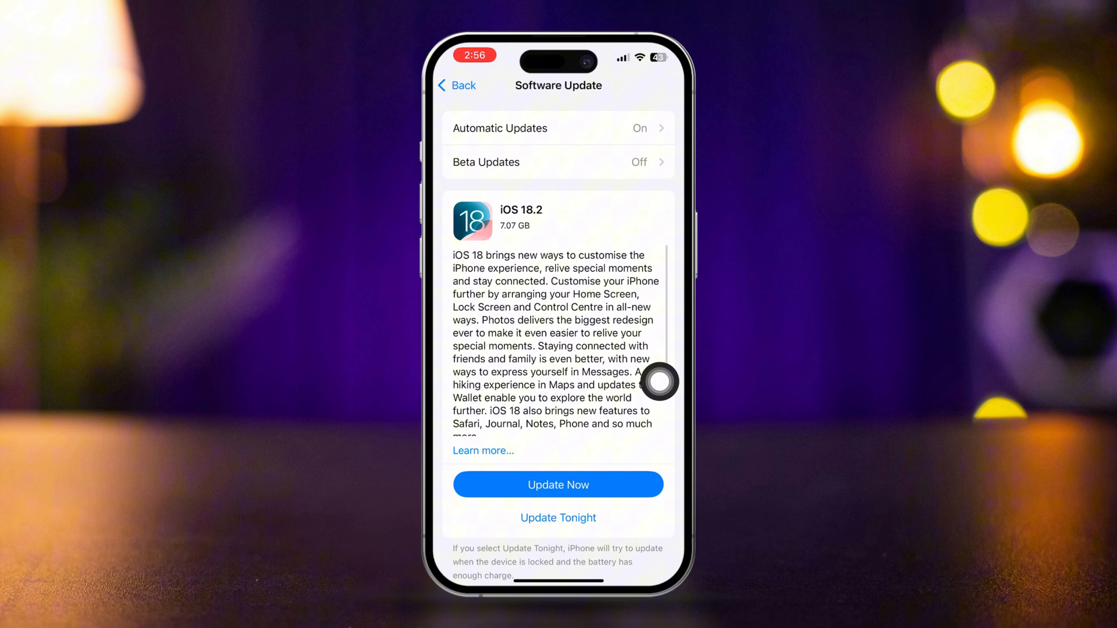
left_click(458, 85)
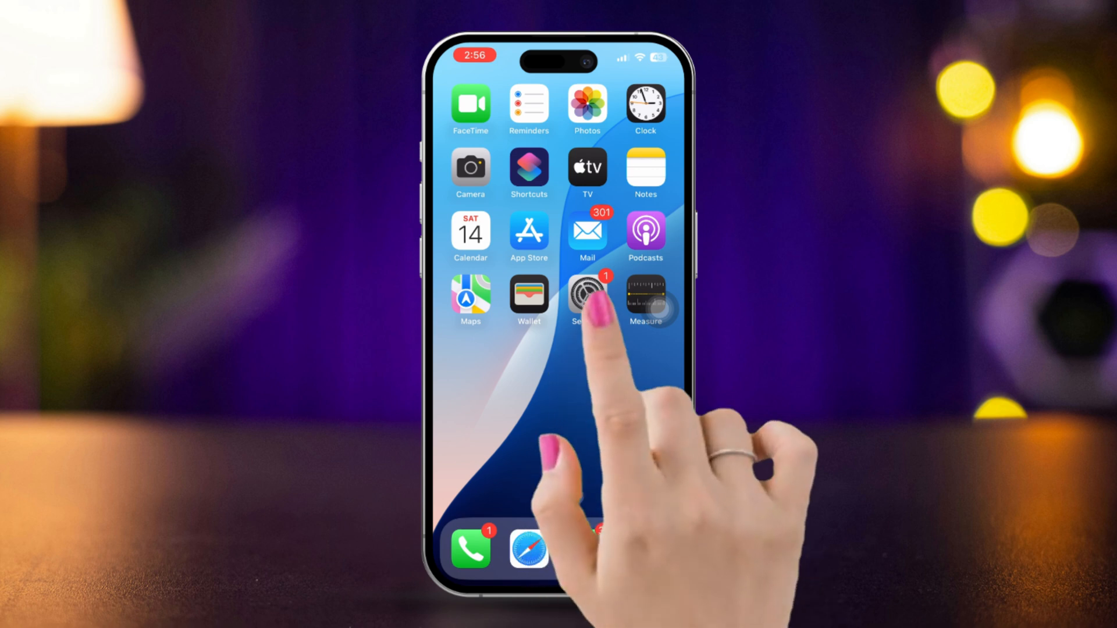
- Reset the Home Screen layout via Transfer or Reset iPhone, then return home
left_click(586, 295)
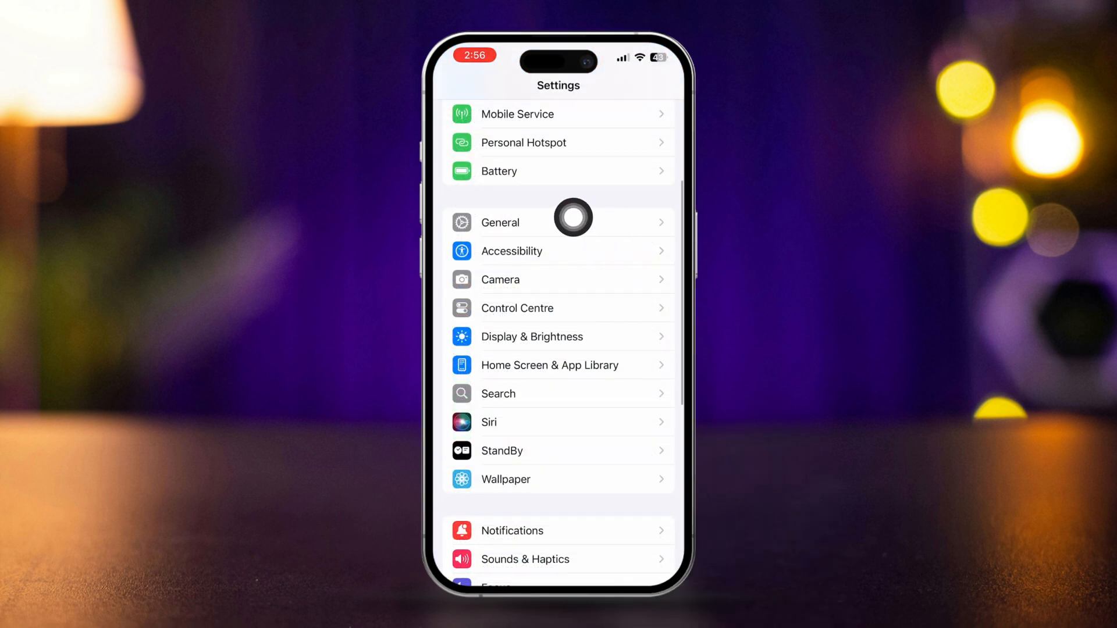
left_click(499, 221)
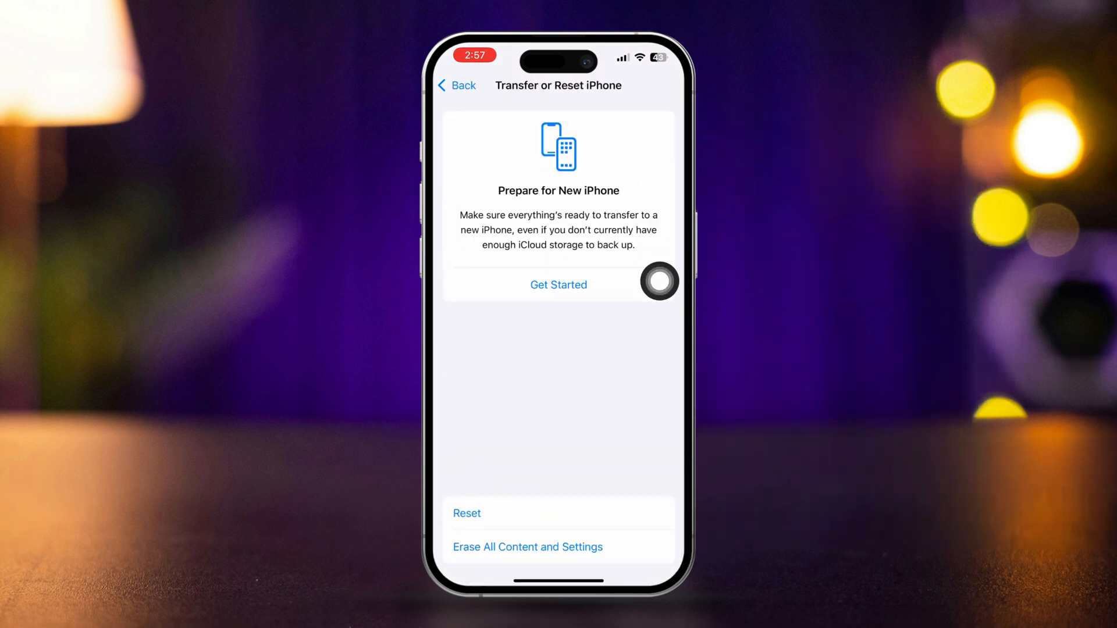
left_click(467, 513)
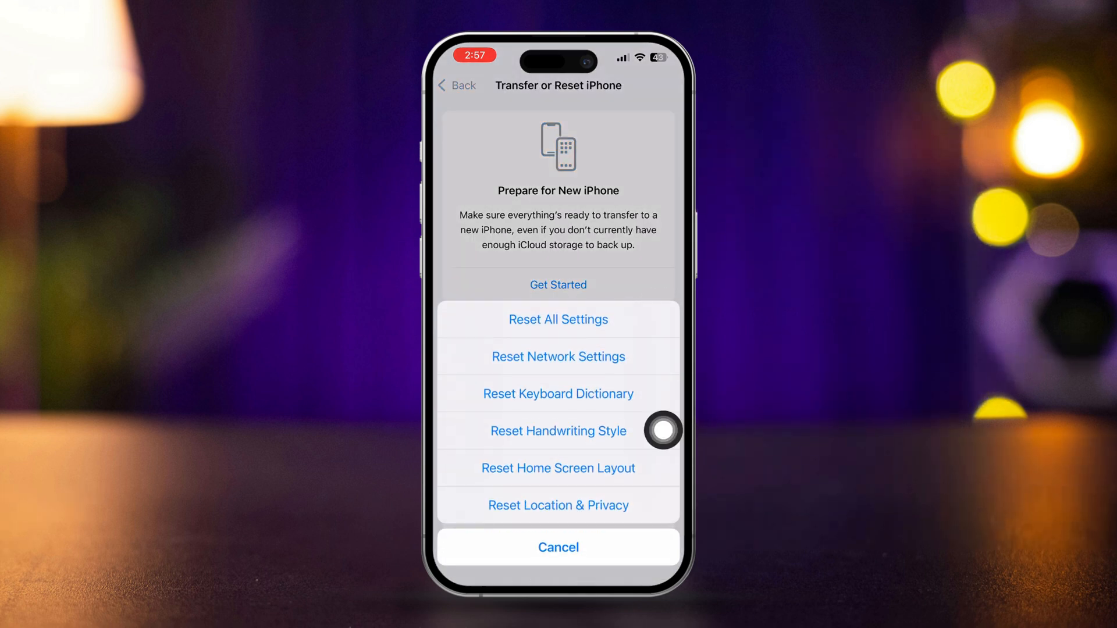
left_click(559, 468)
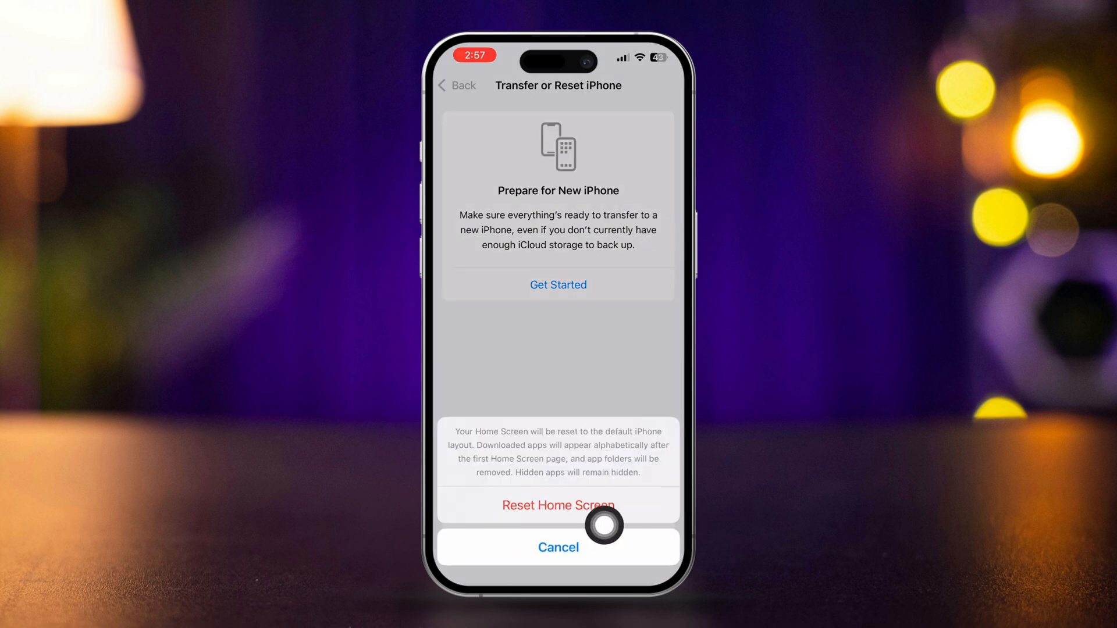
left_click(558, 547)
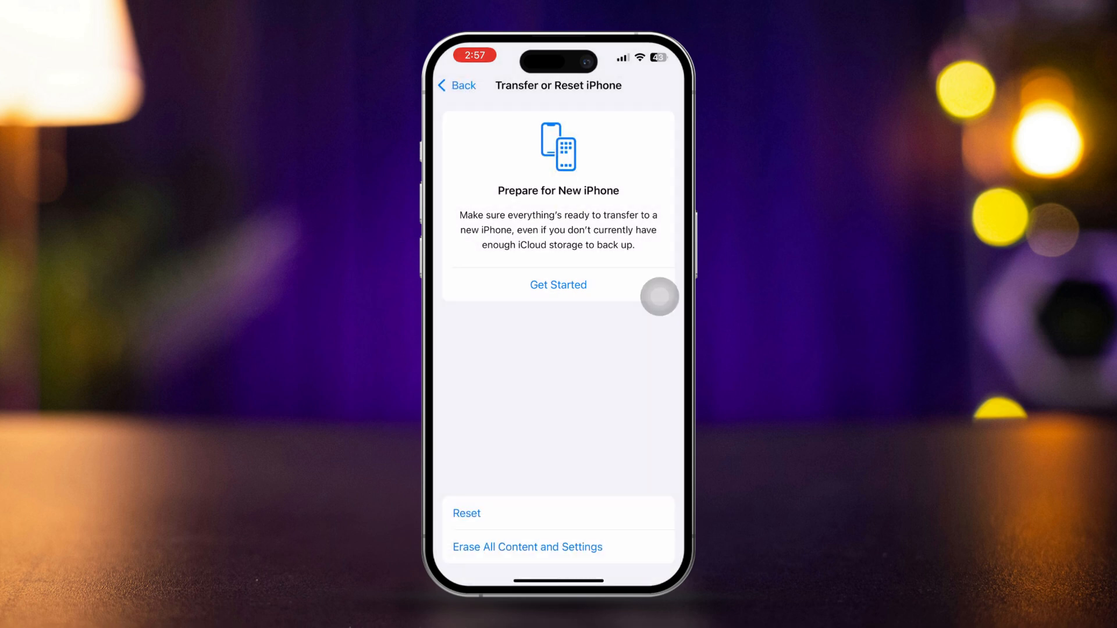
left_click(456, 86)
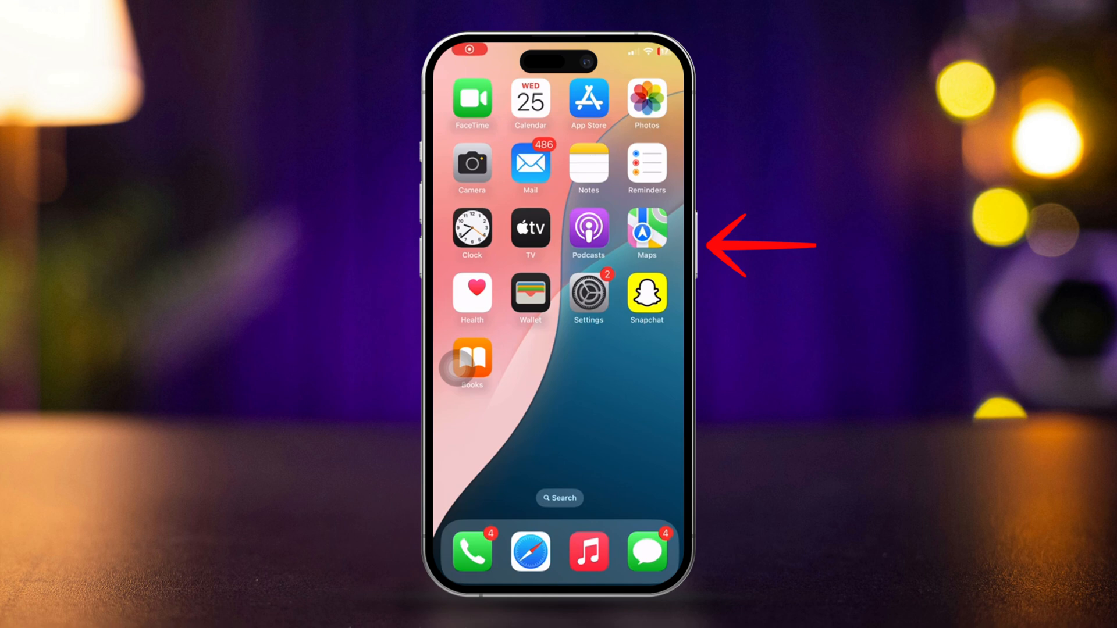
- Power off the iPhone from the side-button screen and bring it back on
left_click(687, 235)
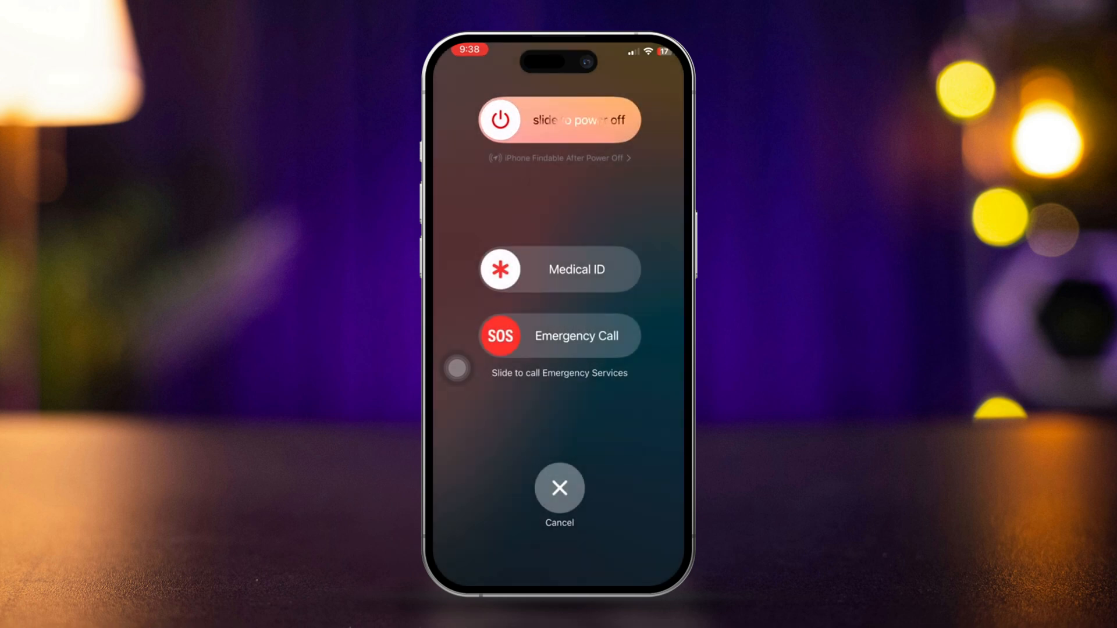
left_click(559, 488)
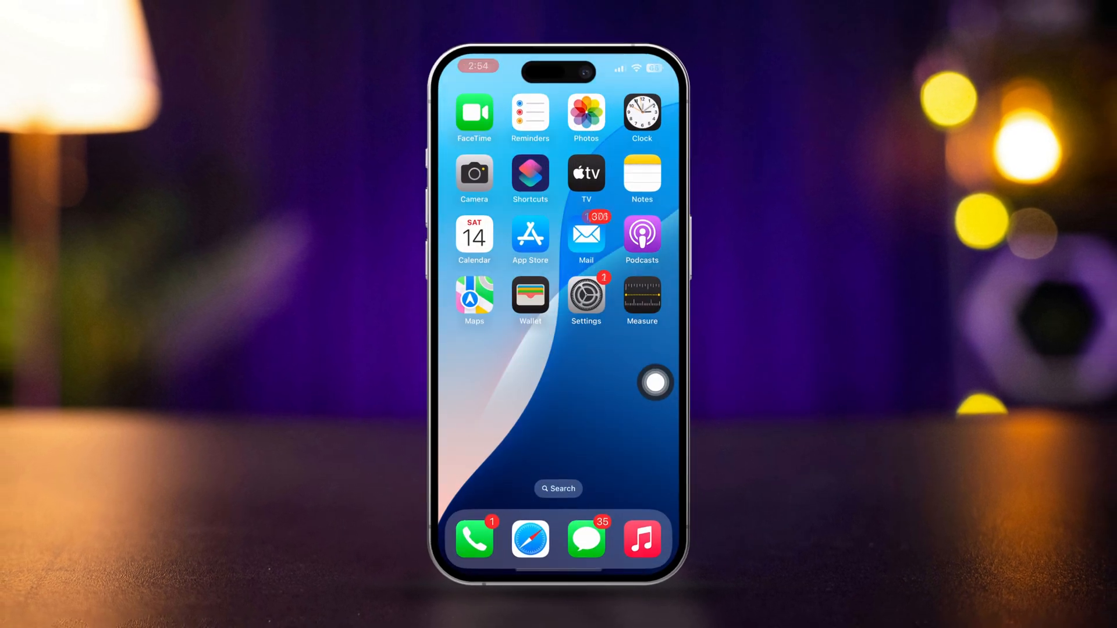
scroll("left", 3)
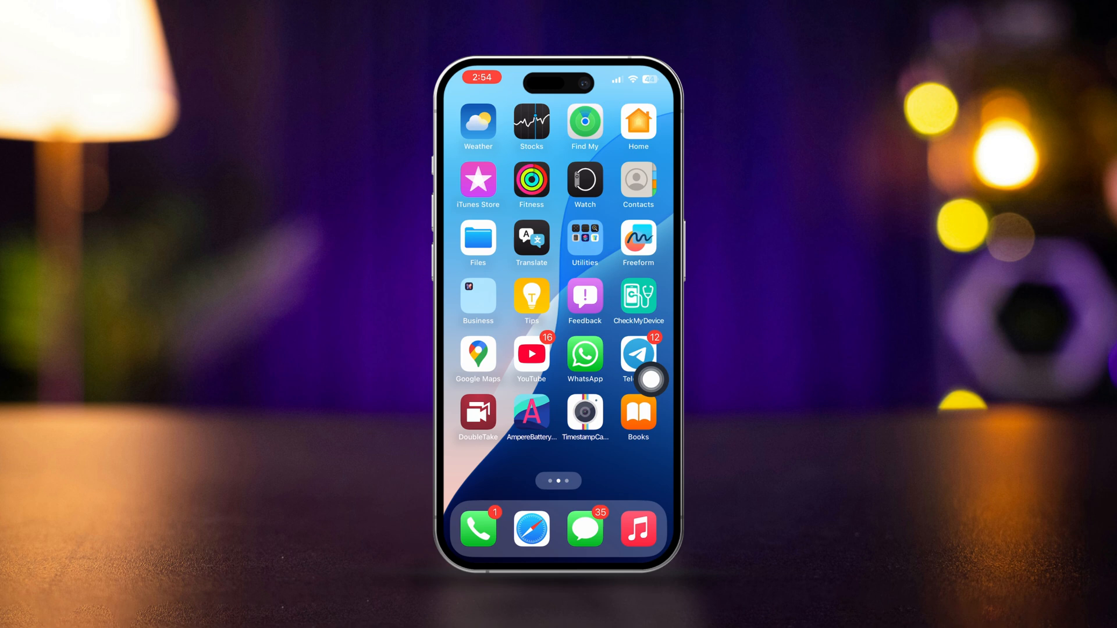